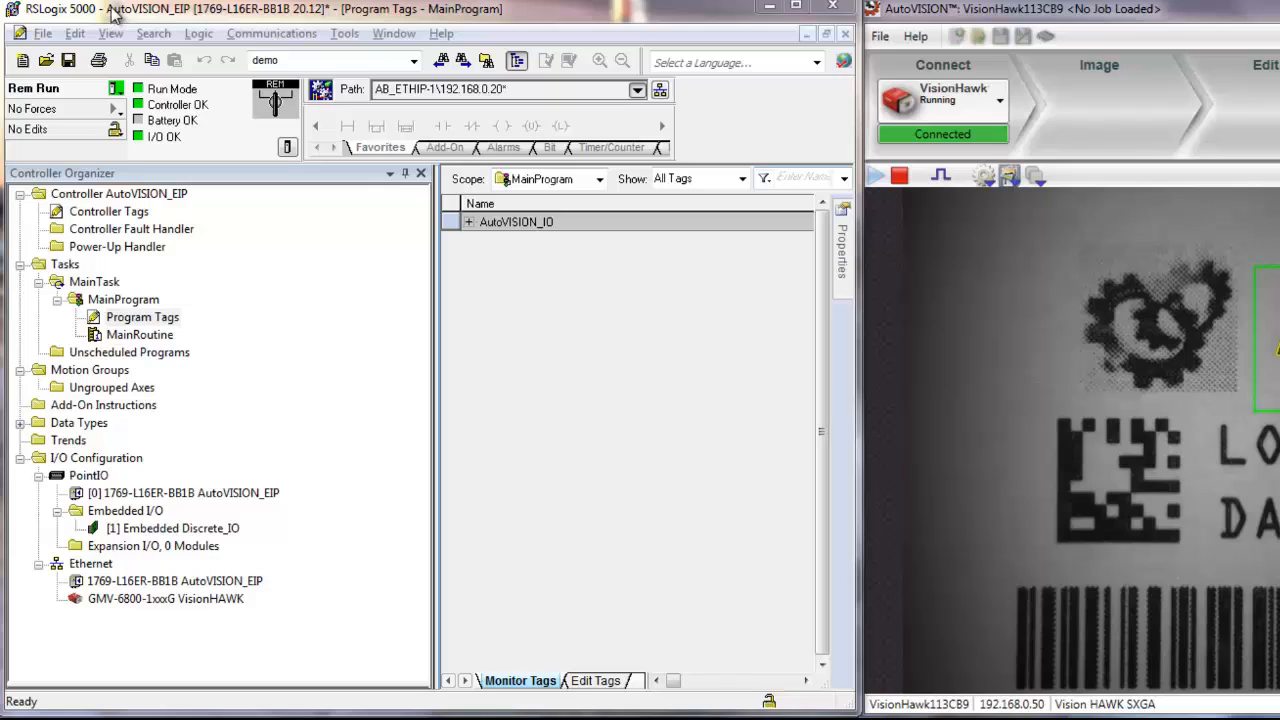
mouse_move(220, 610)
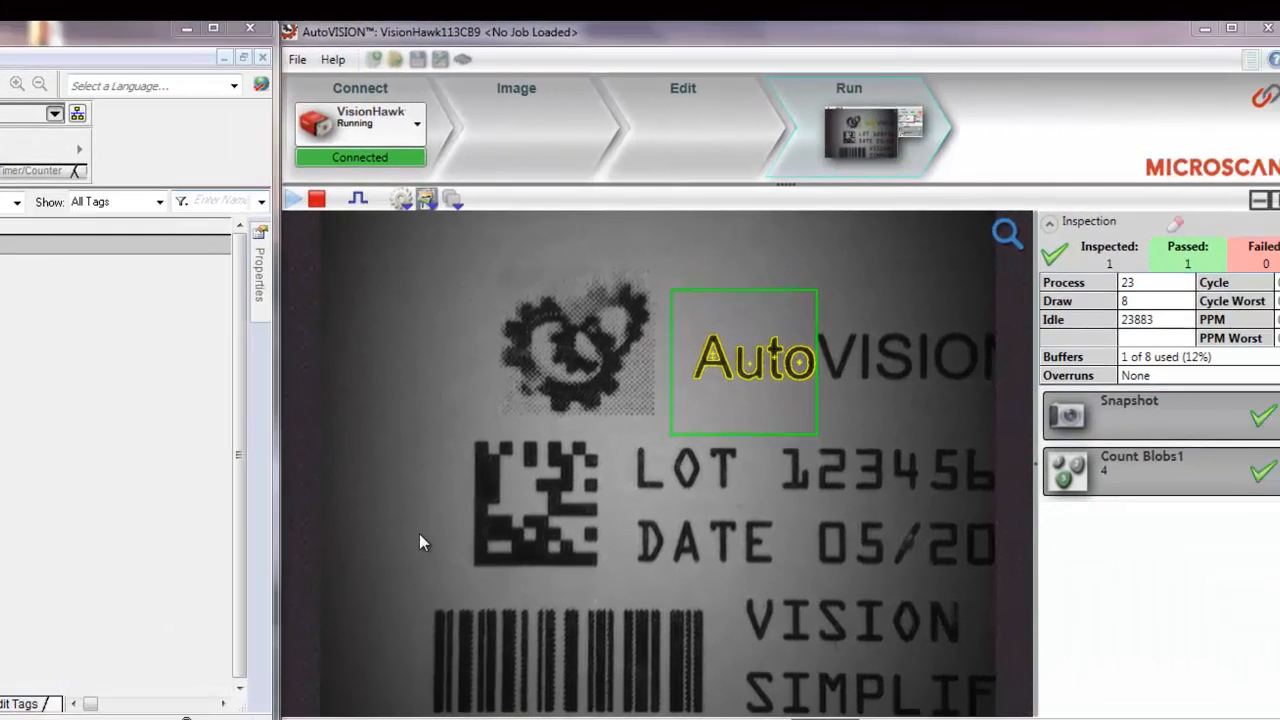
mouse_move(405, 388)
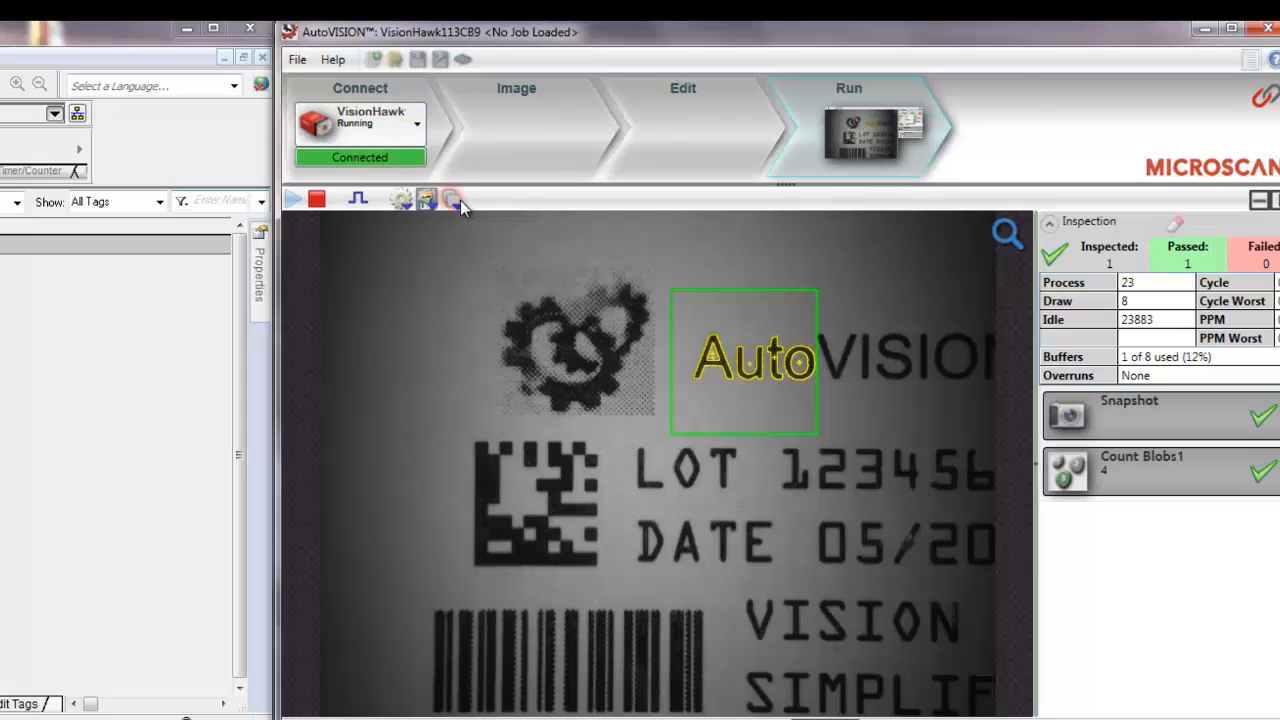
Step: Review the camera's stored jobs, then set Control CmdCode 16#1300_0000 and CmdArg 4
left_click(450, 198)
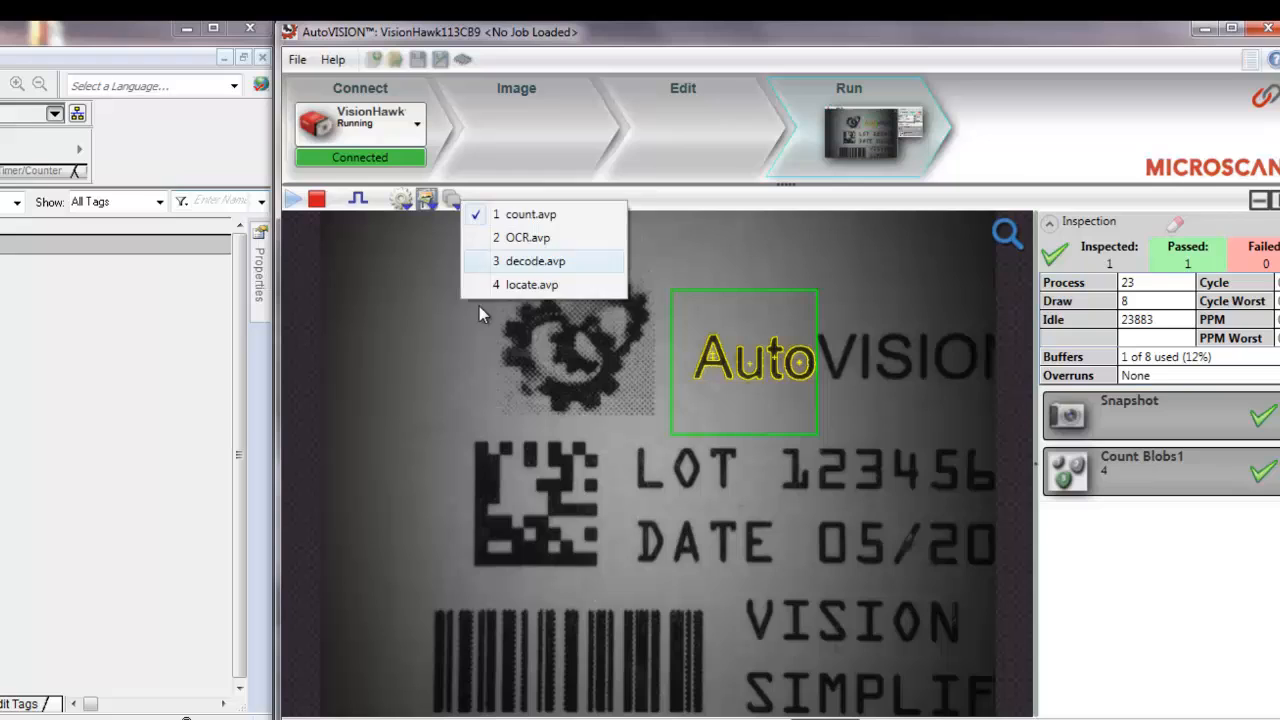
mouse_move(527, 237)
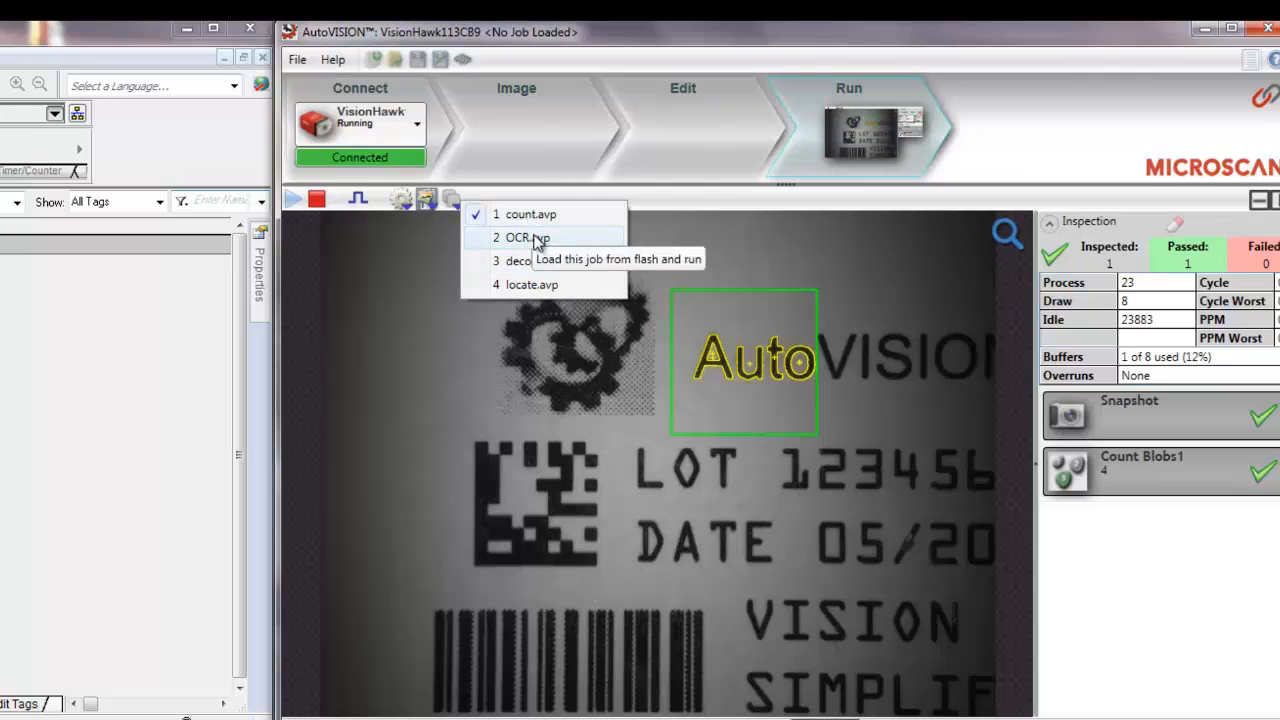
mouse_move(533, 261)
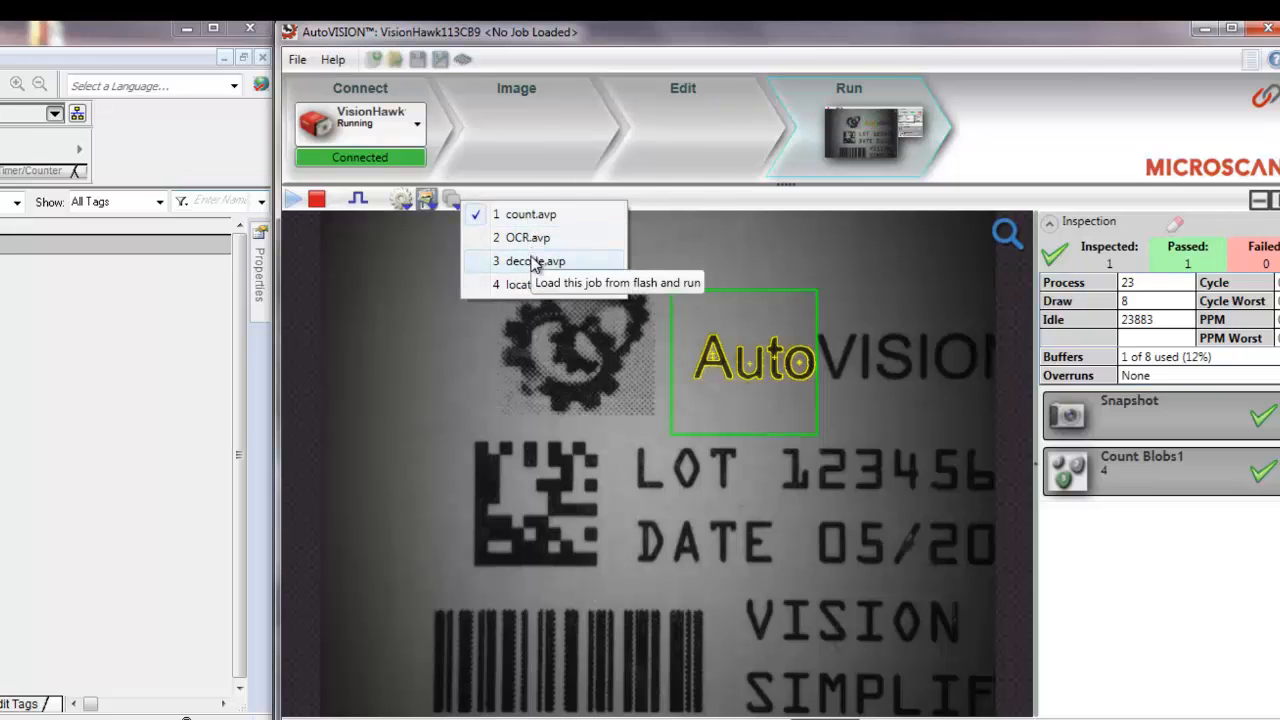
mouse_move(530, 284)
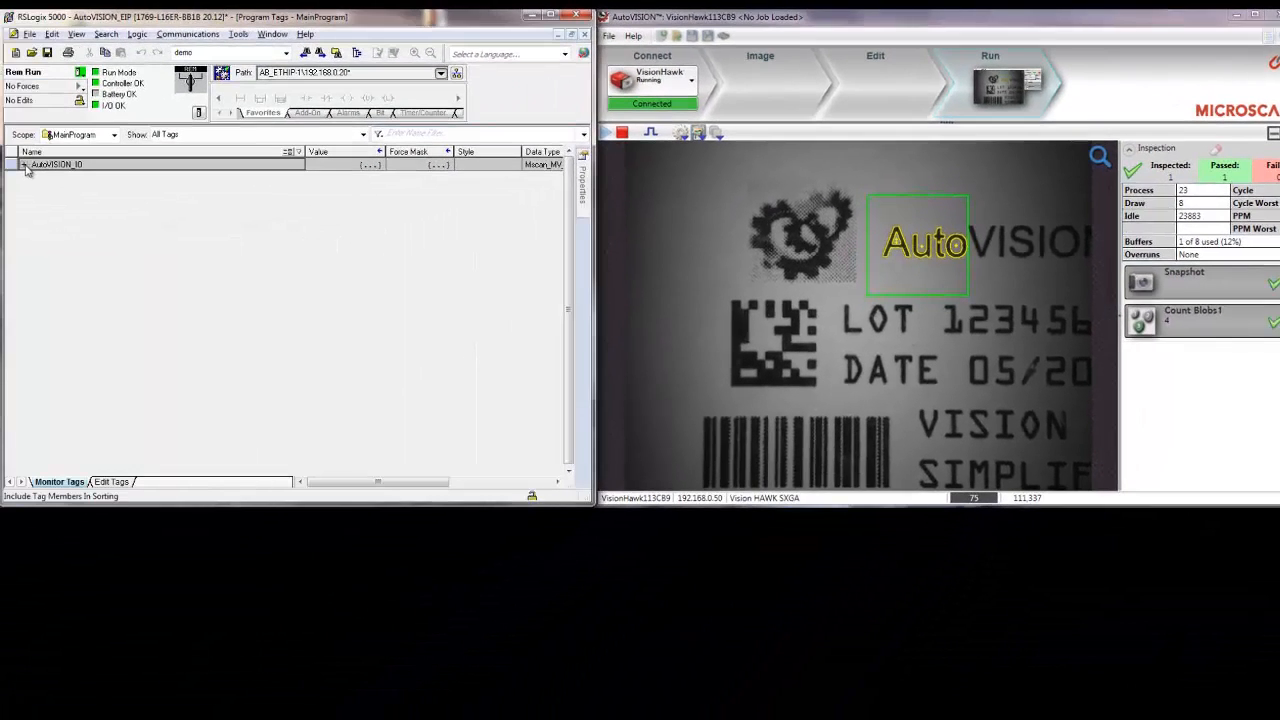
left_click(24, 164)
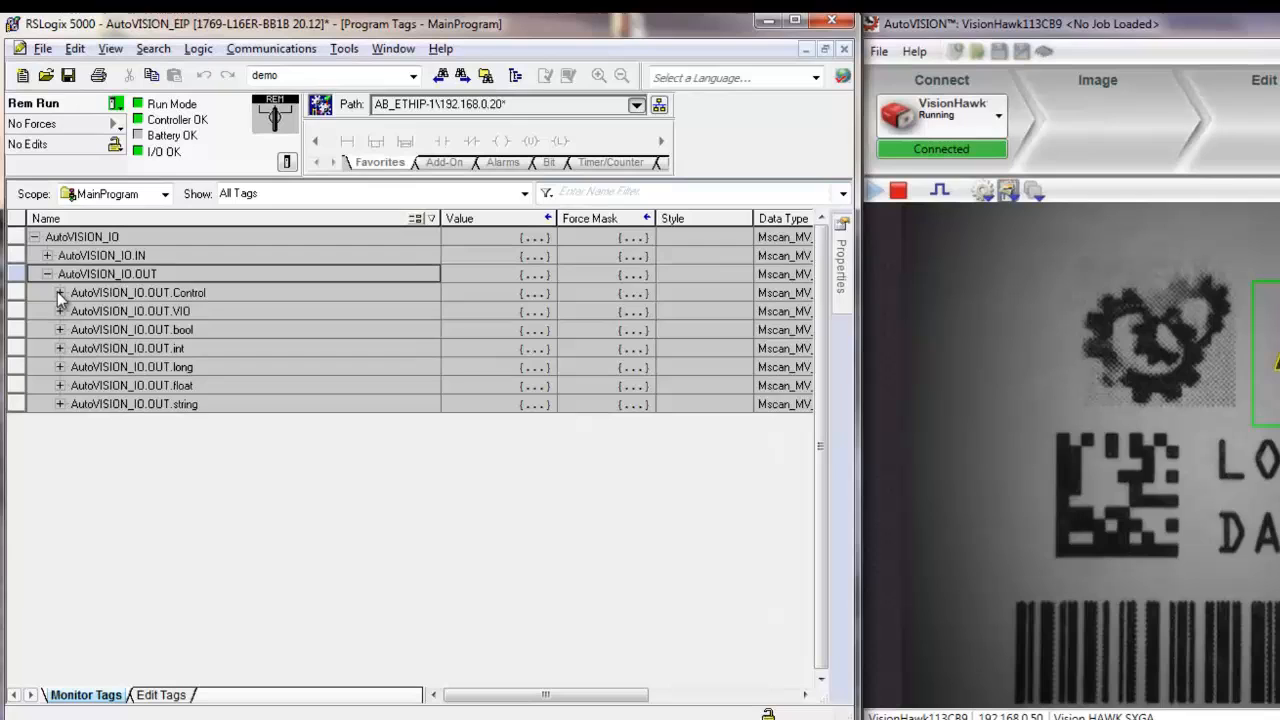
left_click(59, 292)
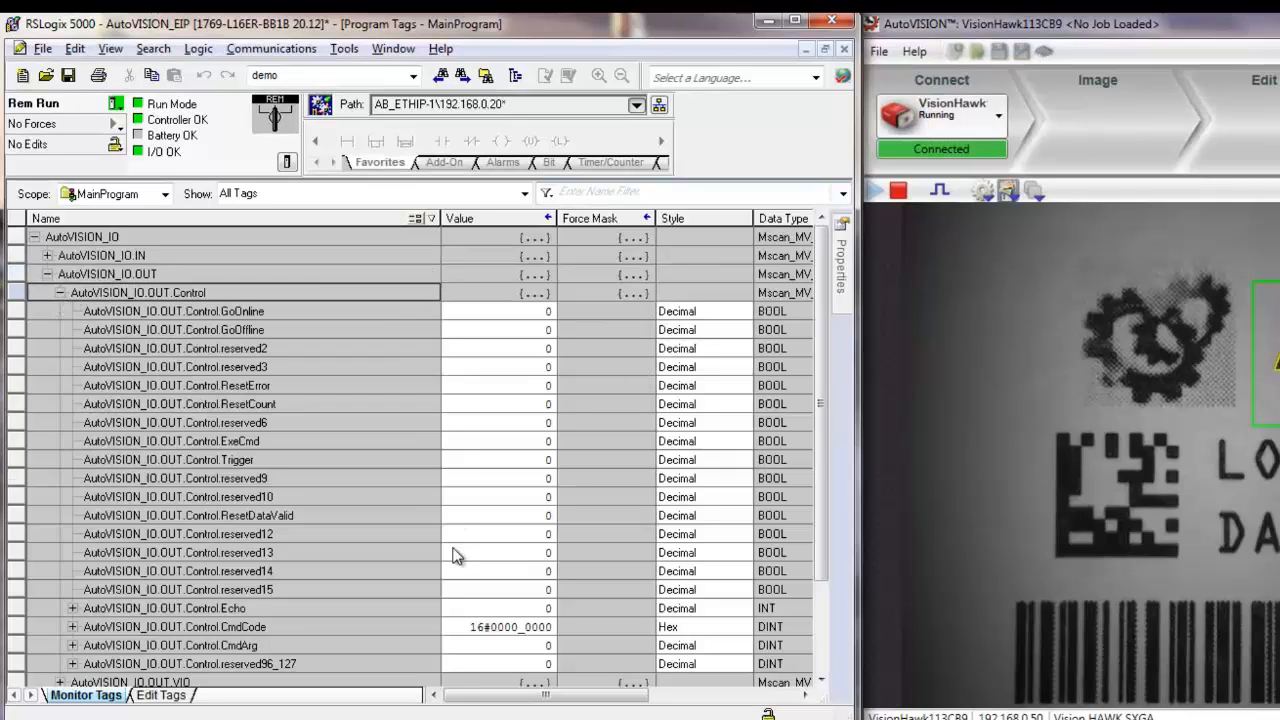
mouse_move(222, 638)
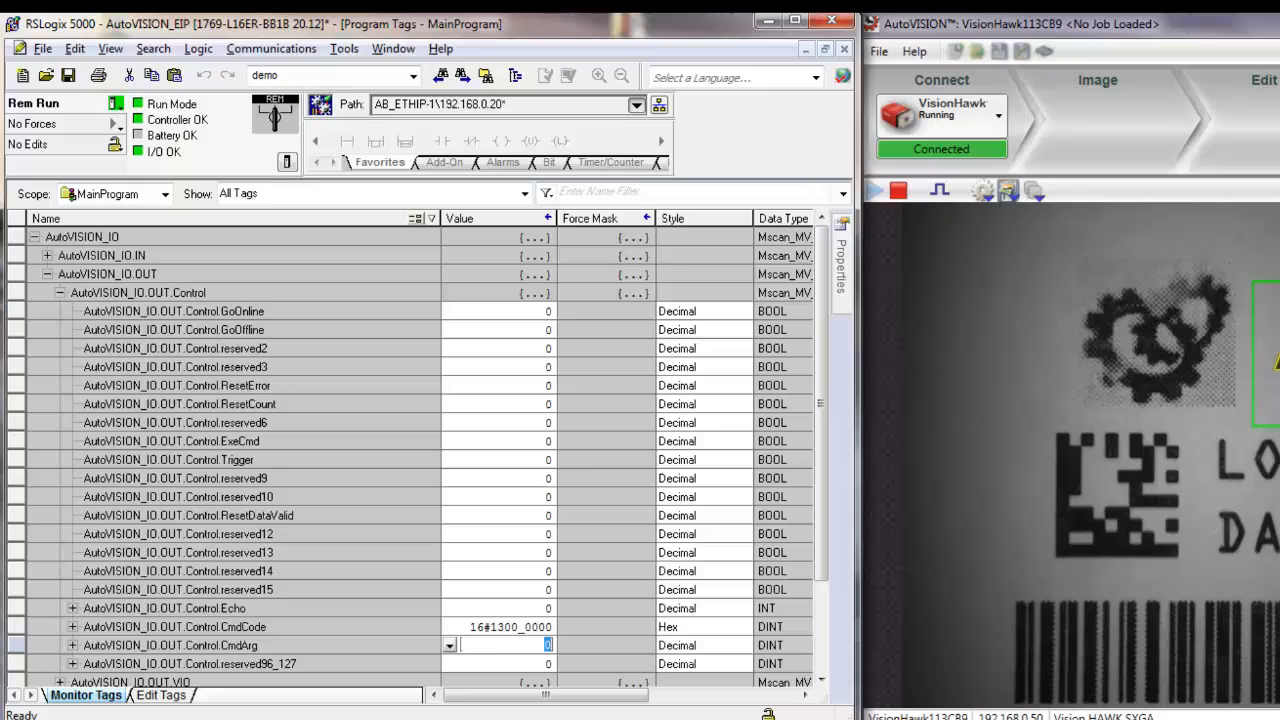
type("4")
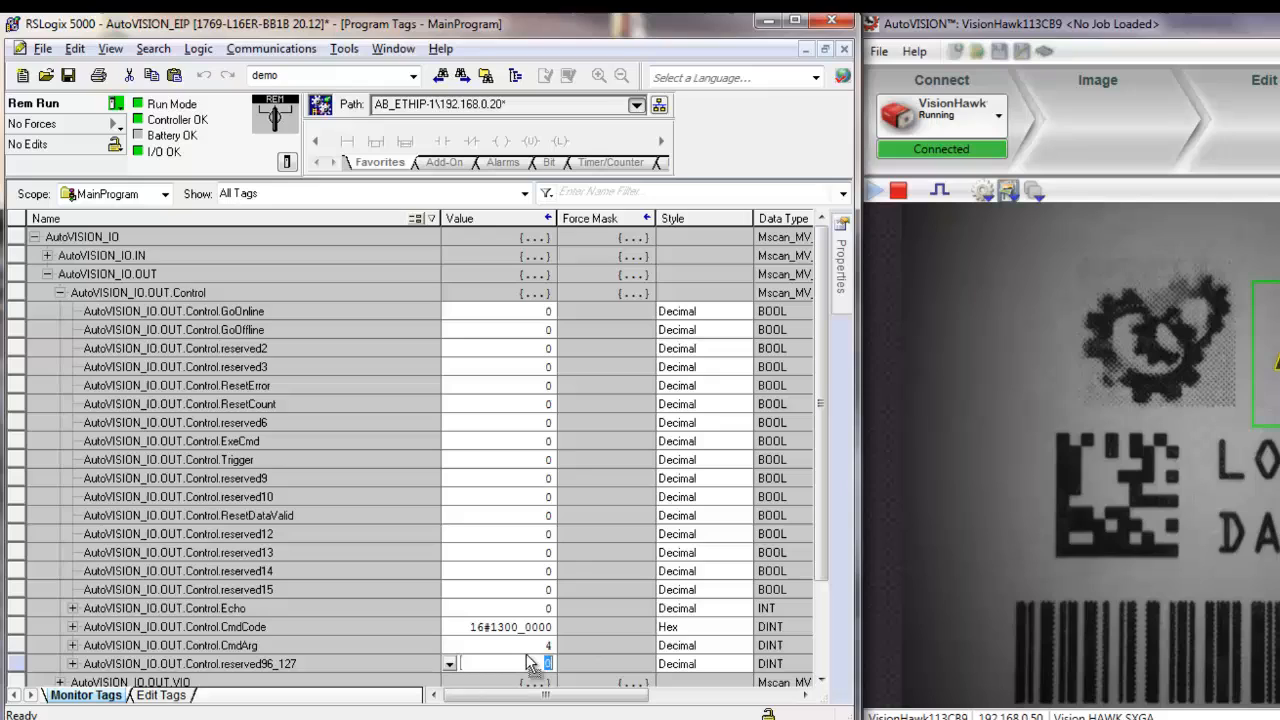
mouse_move(640, 657)
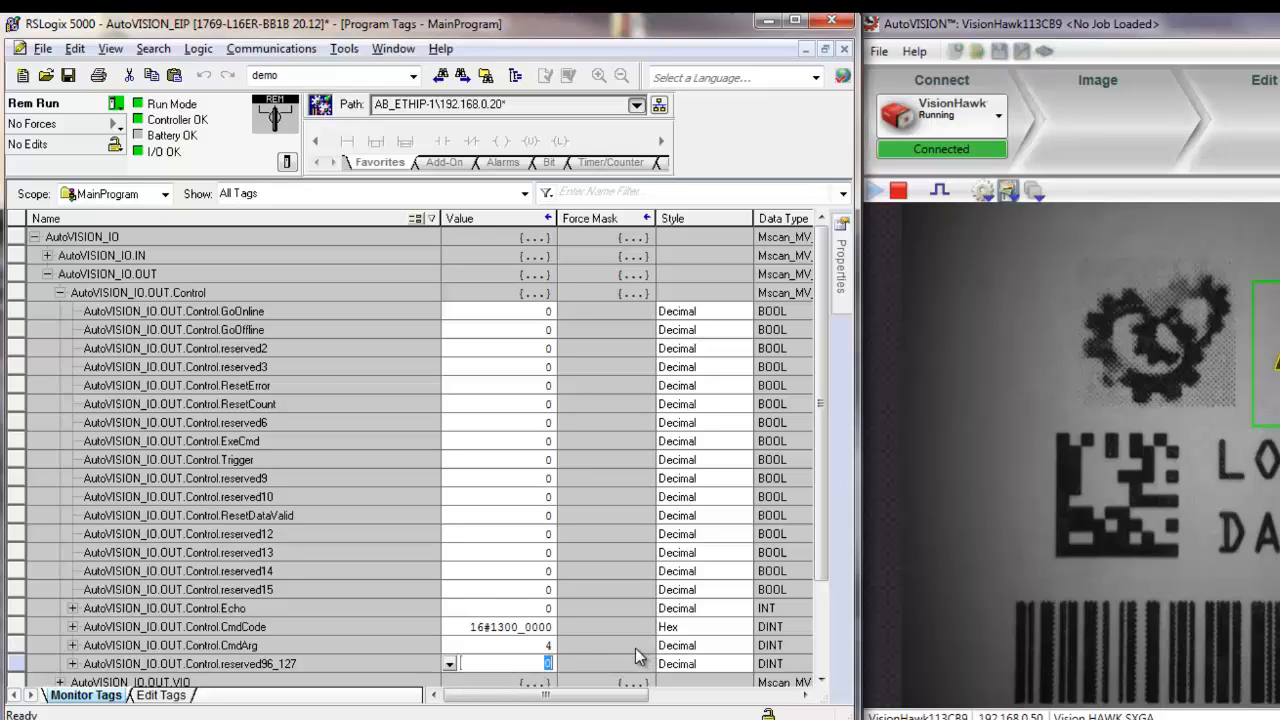
mouse_move(505, 612)
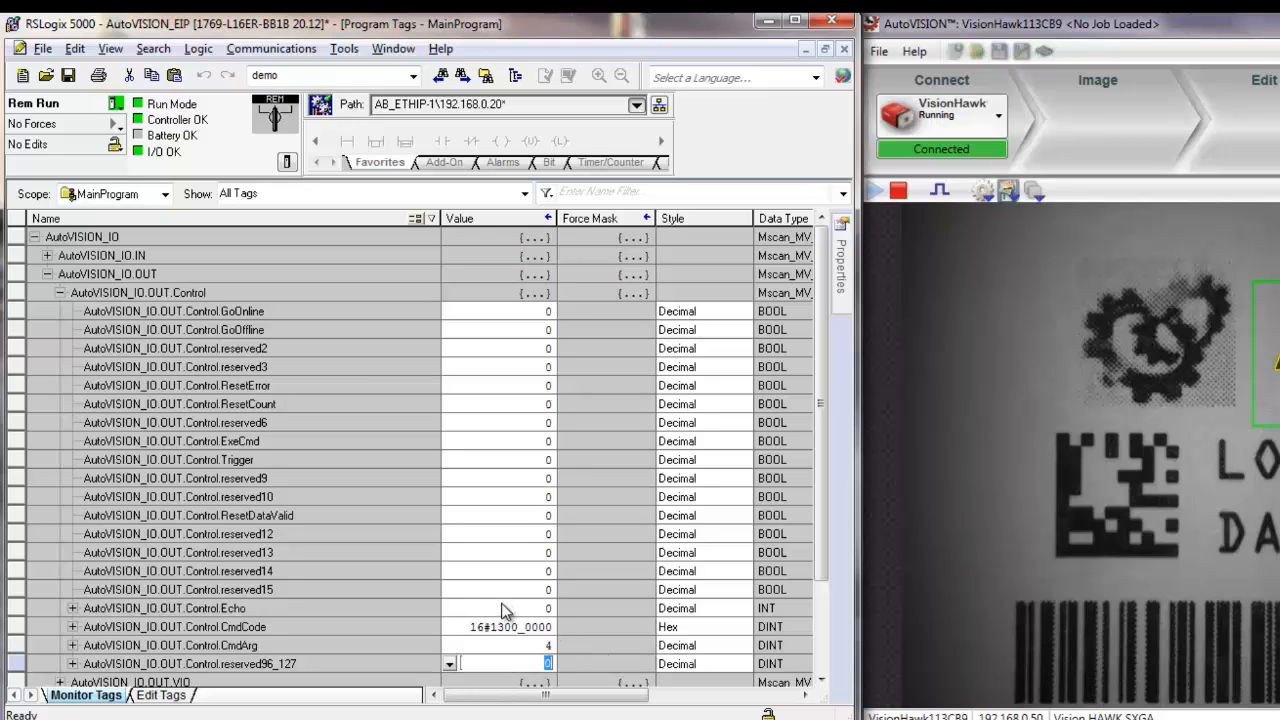
left_click(510, 441)
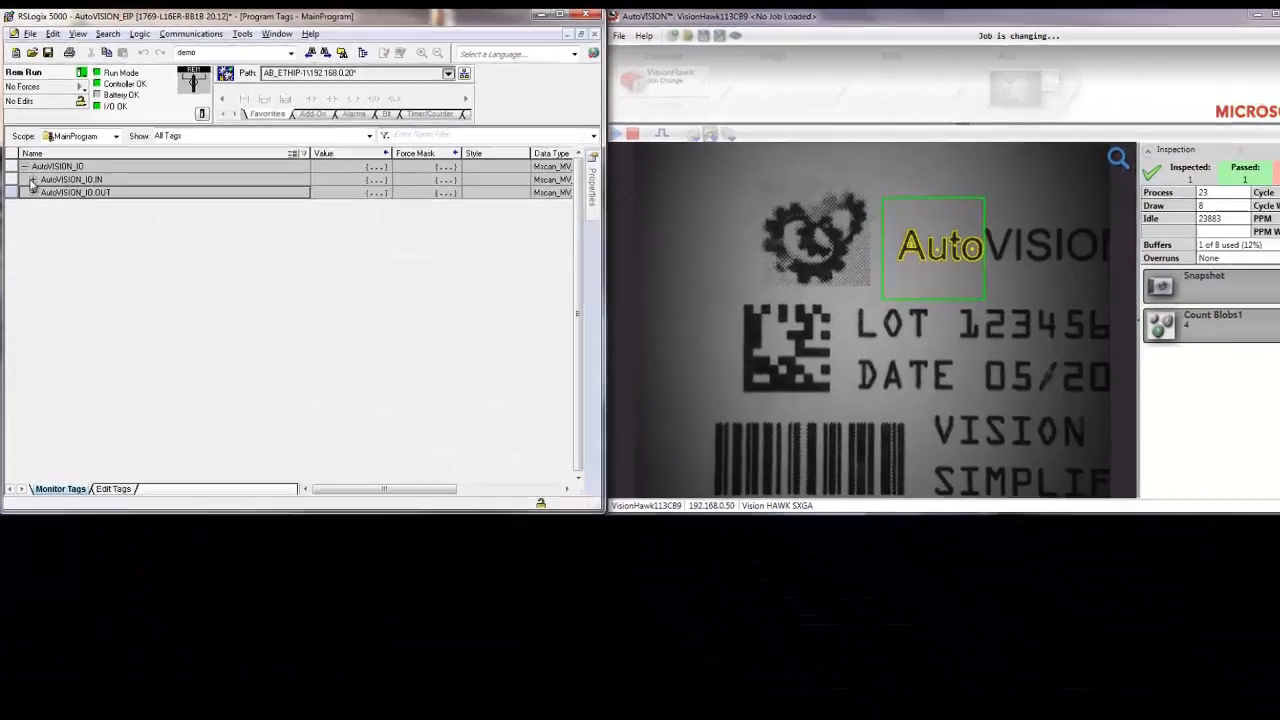
Step: Expand AutoVISION_IO.IN.Status to confirm the camera is online running the Locate Shape job
left_click(32, 179)
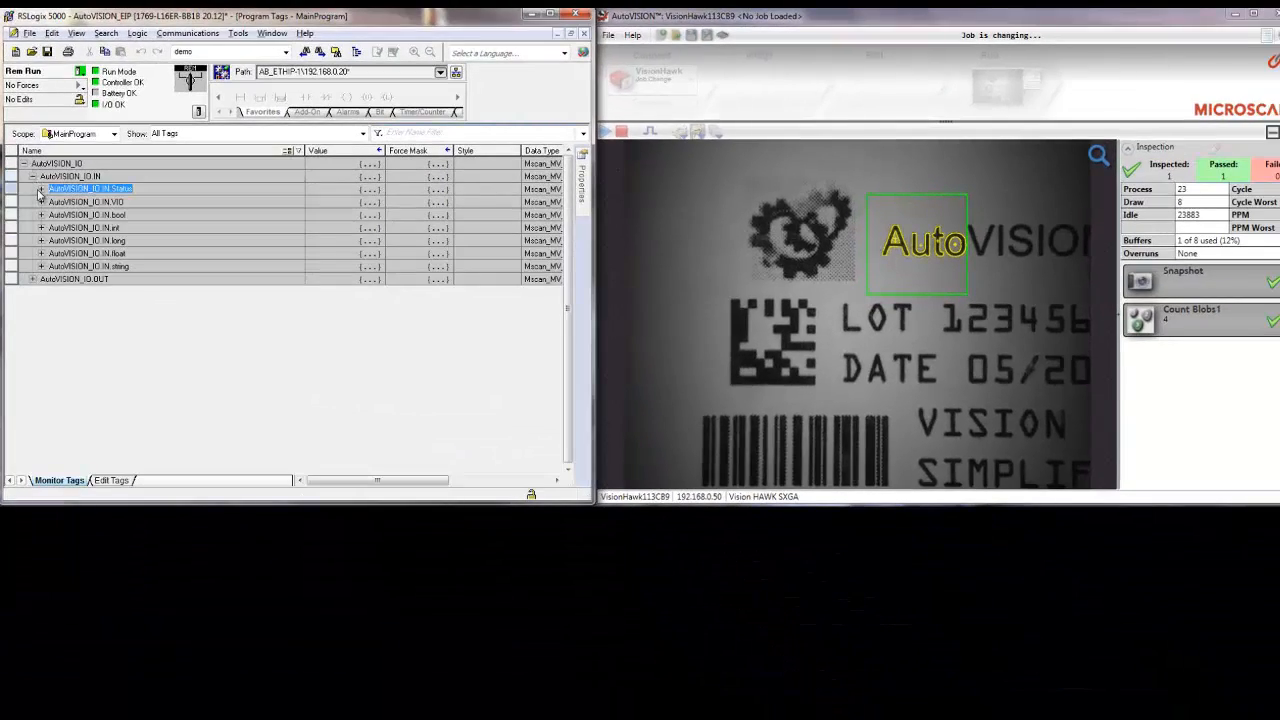
left_click(41, 189)
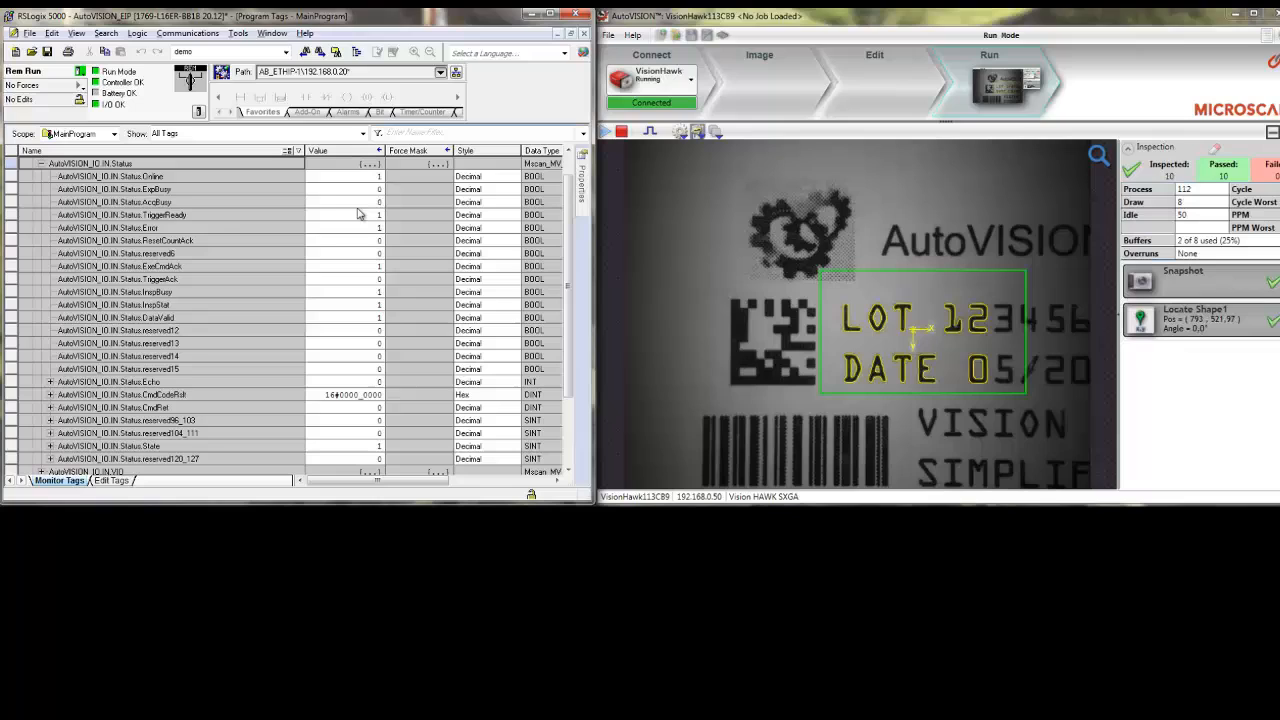
mouse_move(381, 273)
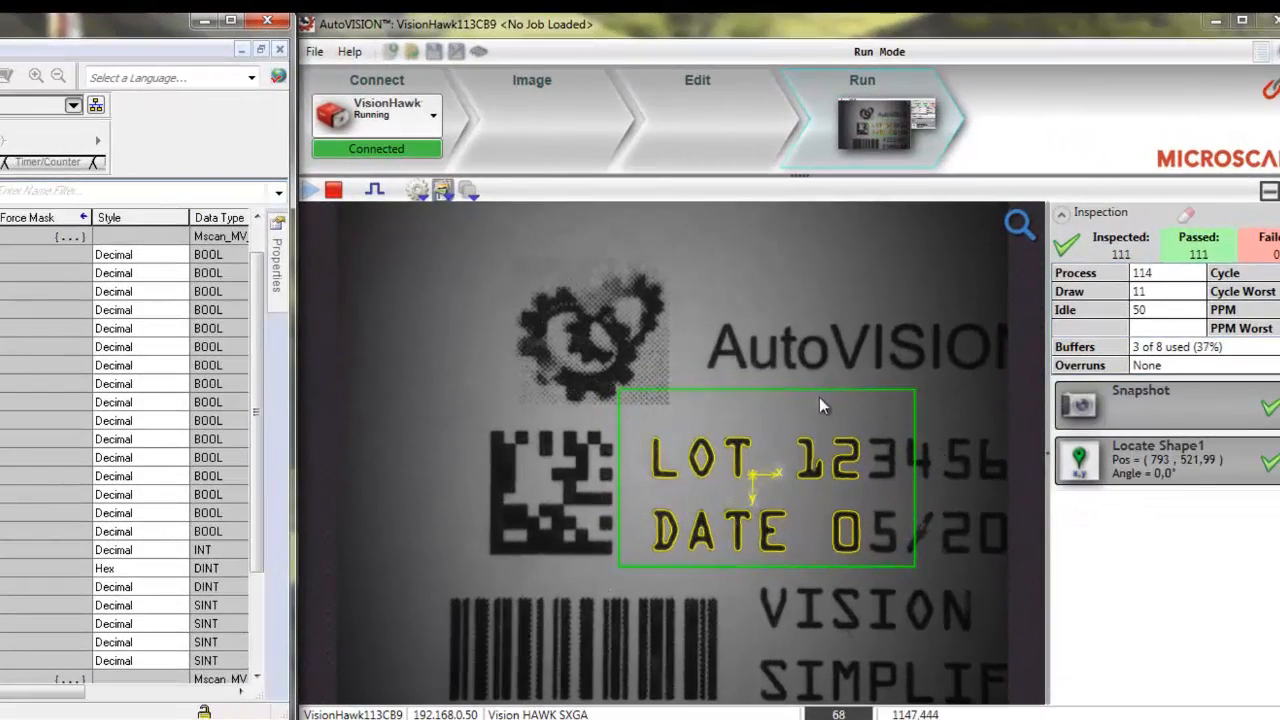
mouse_move(799, 499)
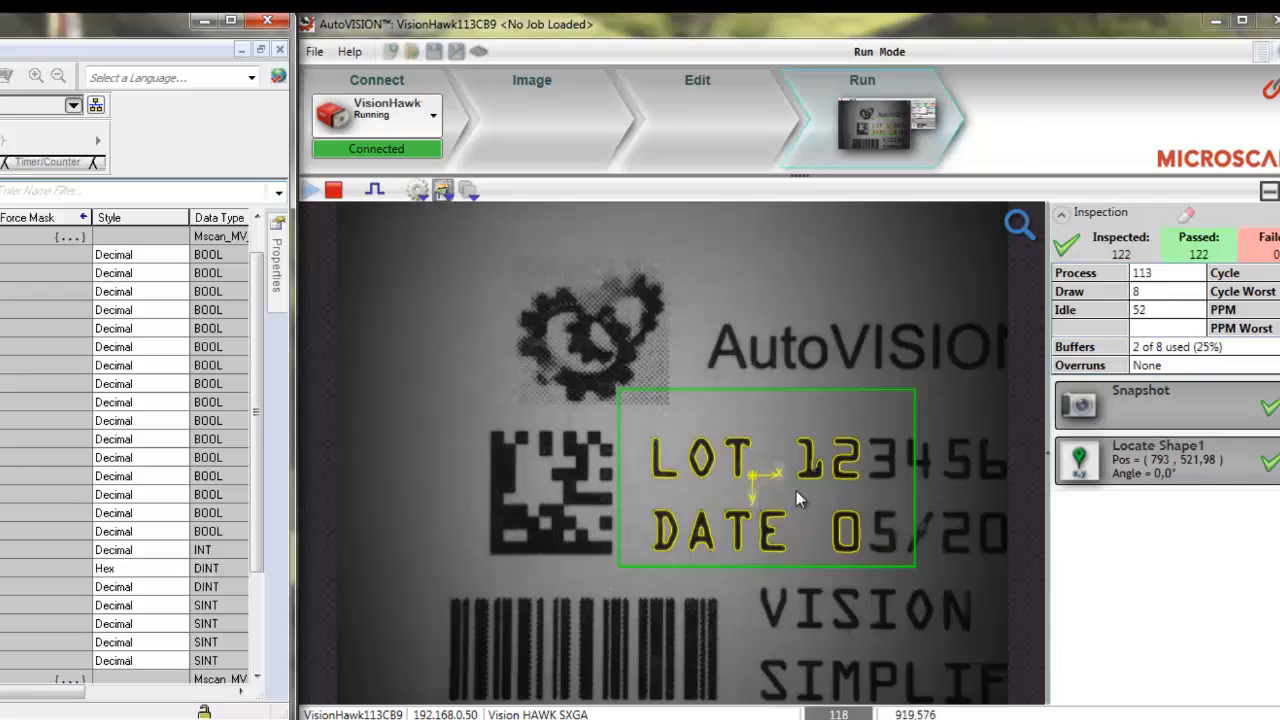
left_click(443, 190)
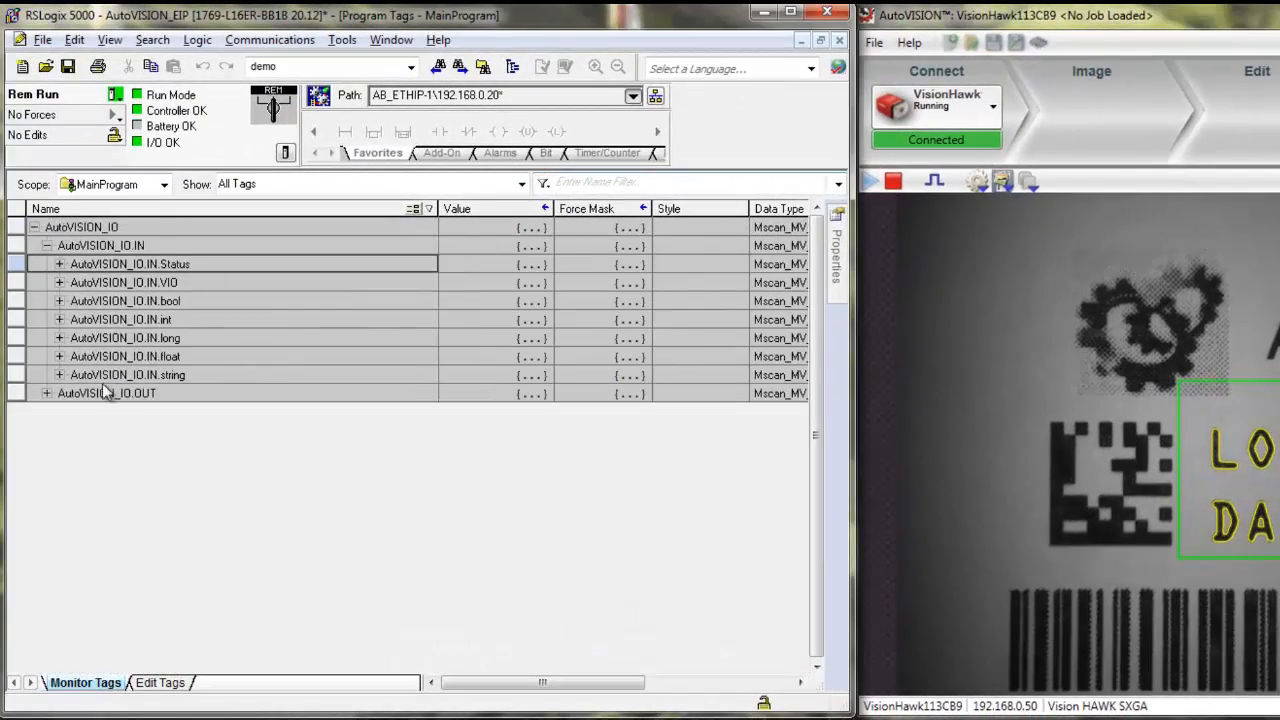
Step: Enter 3 in AutoVISION_IO.OUT.Control.CmdArg to switch the camera to the decode job
left_click(106, 392)
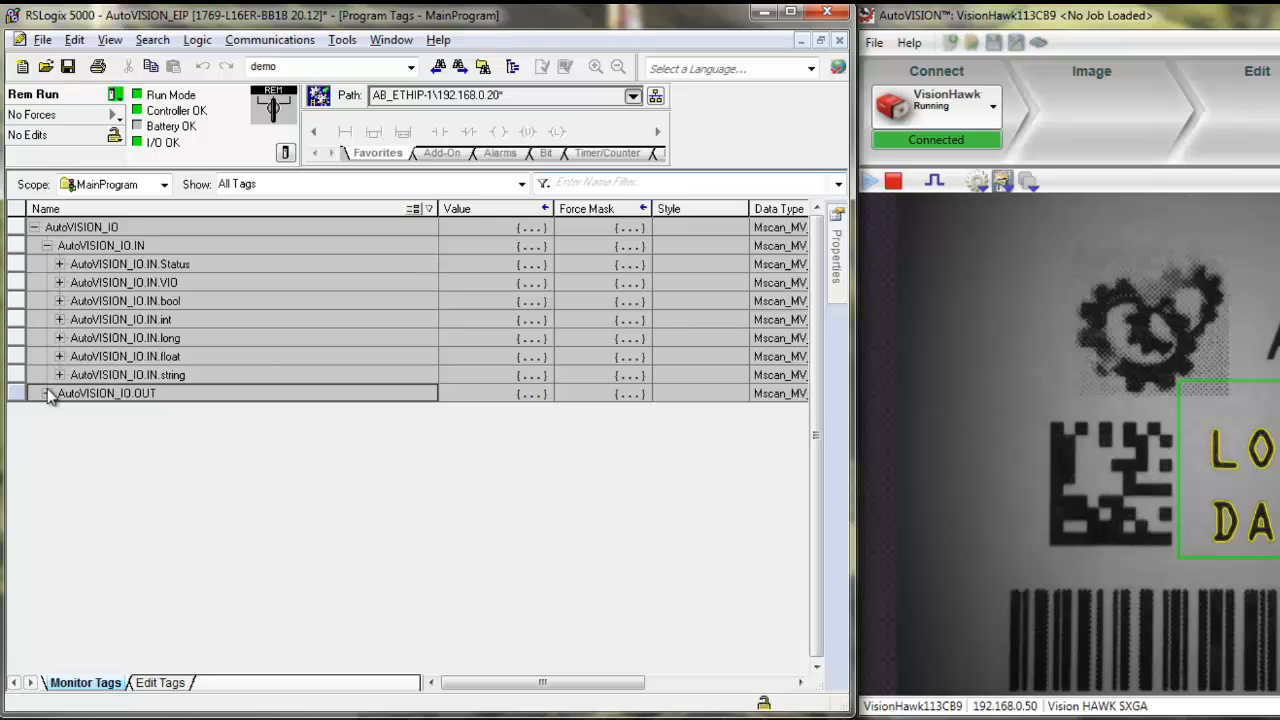
left_click(47, 393)
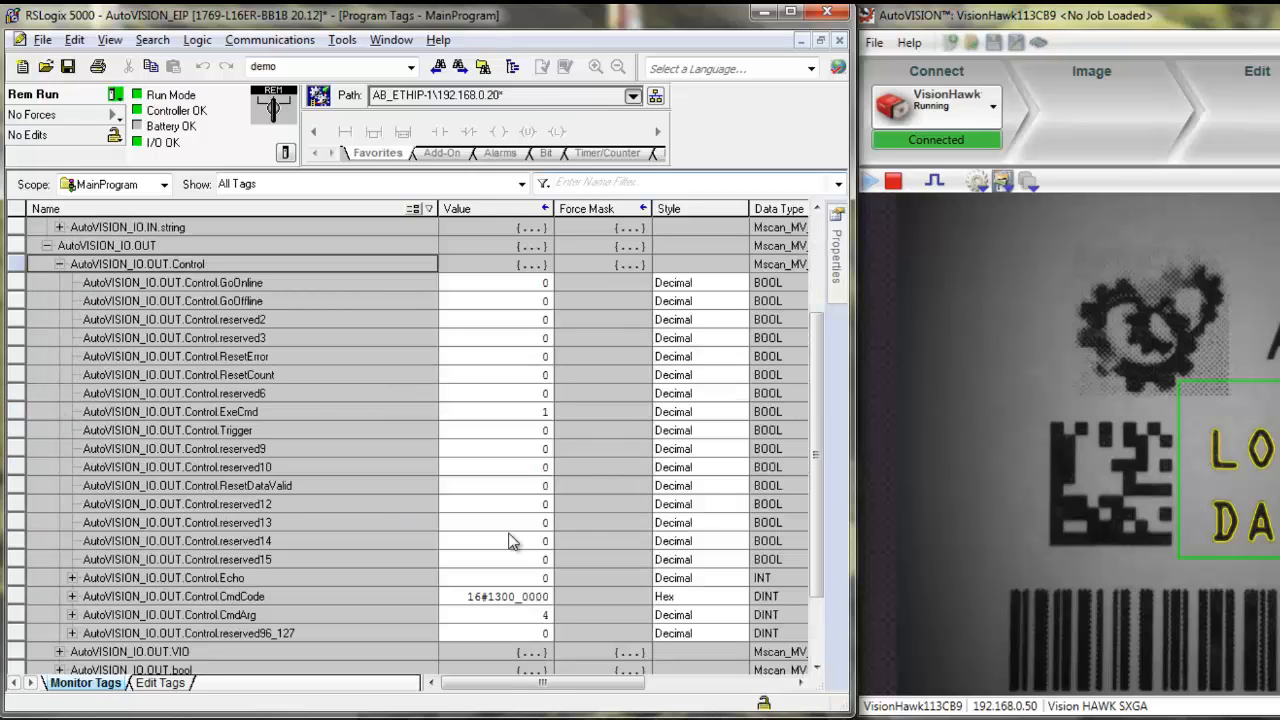
left_click(505, 614)
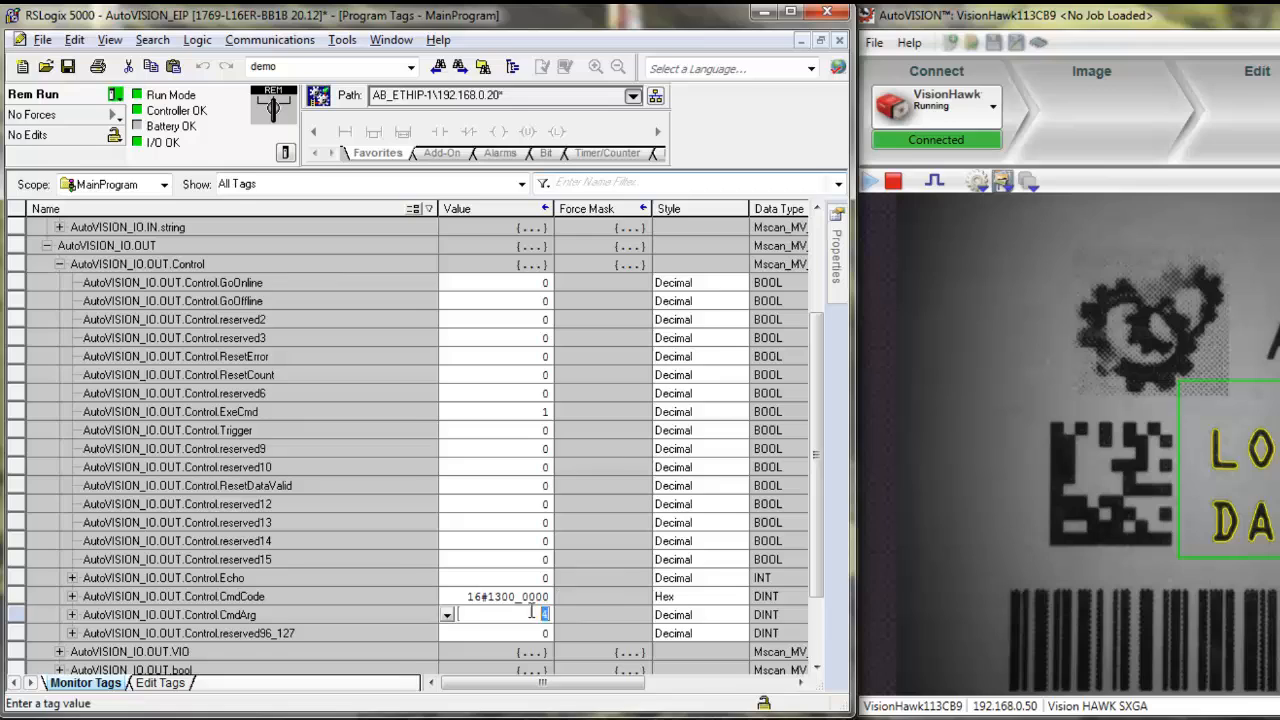
type("3")
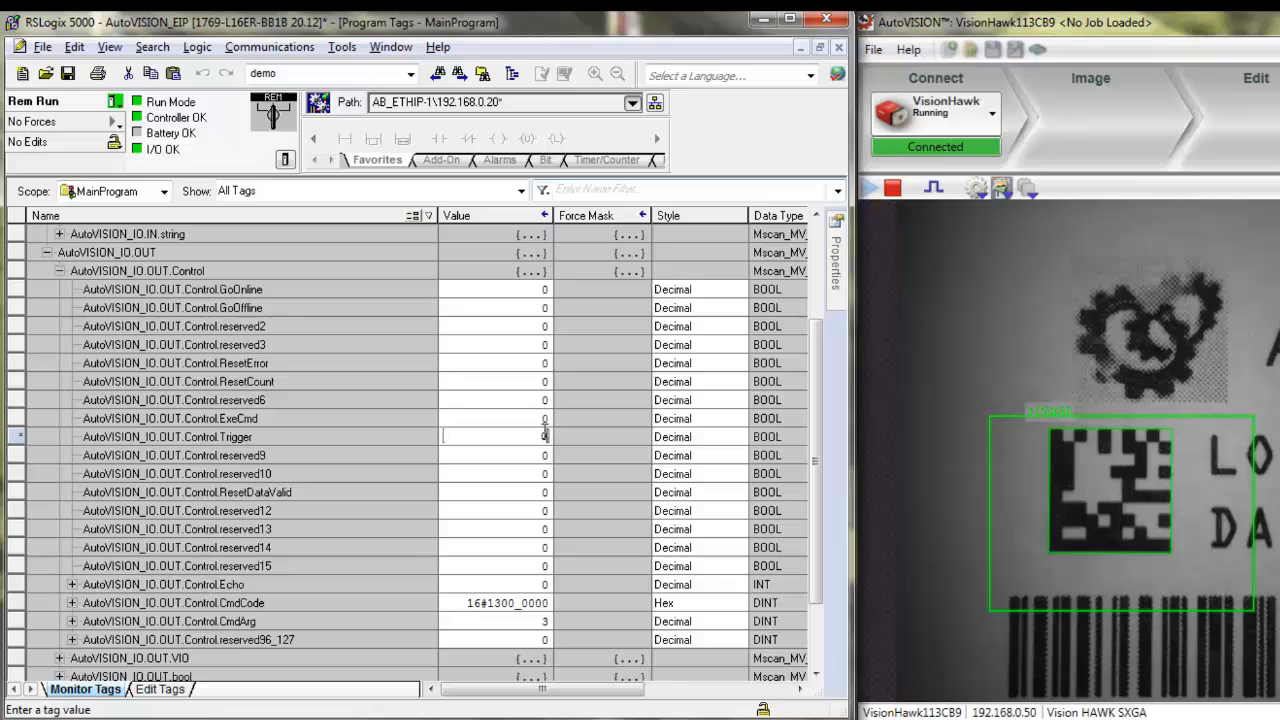
Step: Set Control CmdCode to 16#1800_0000 and CmdArg to 0
left_click(490, 436)
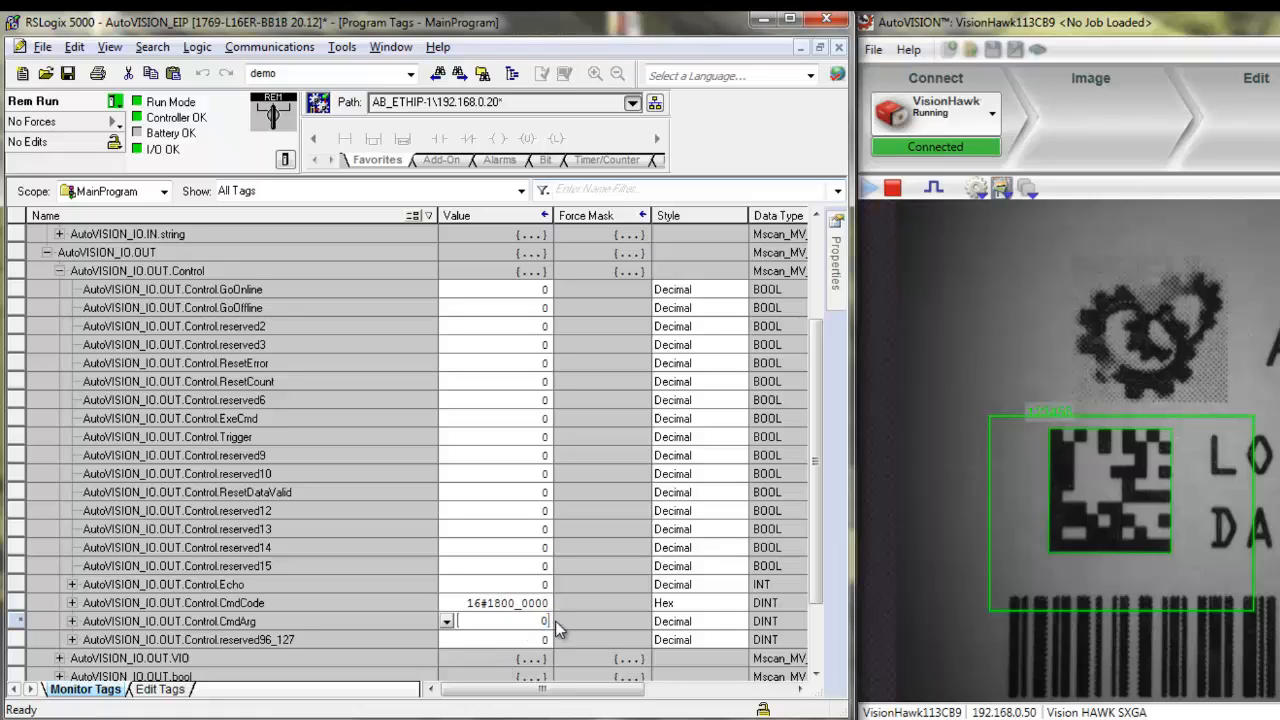
left_click(490, 418)
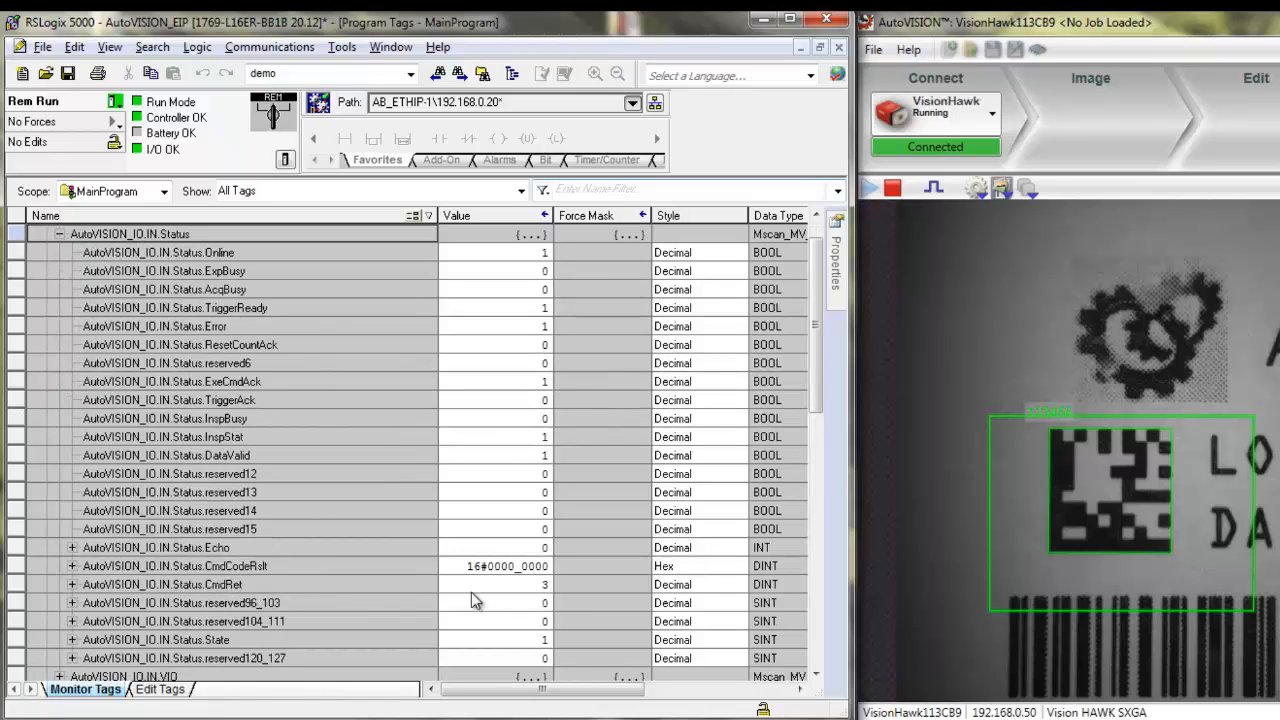
mouse_move(550, 600)
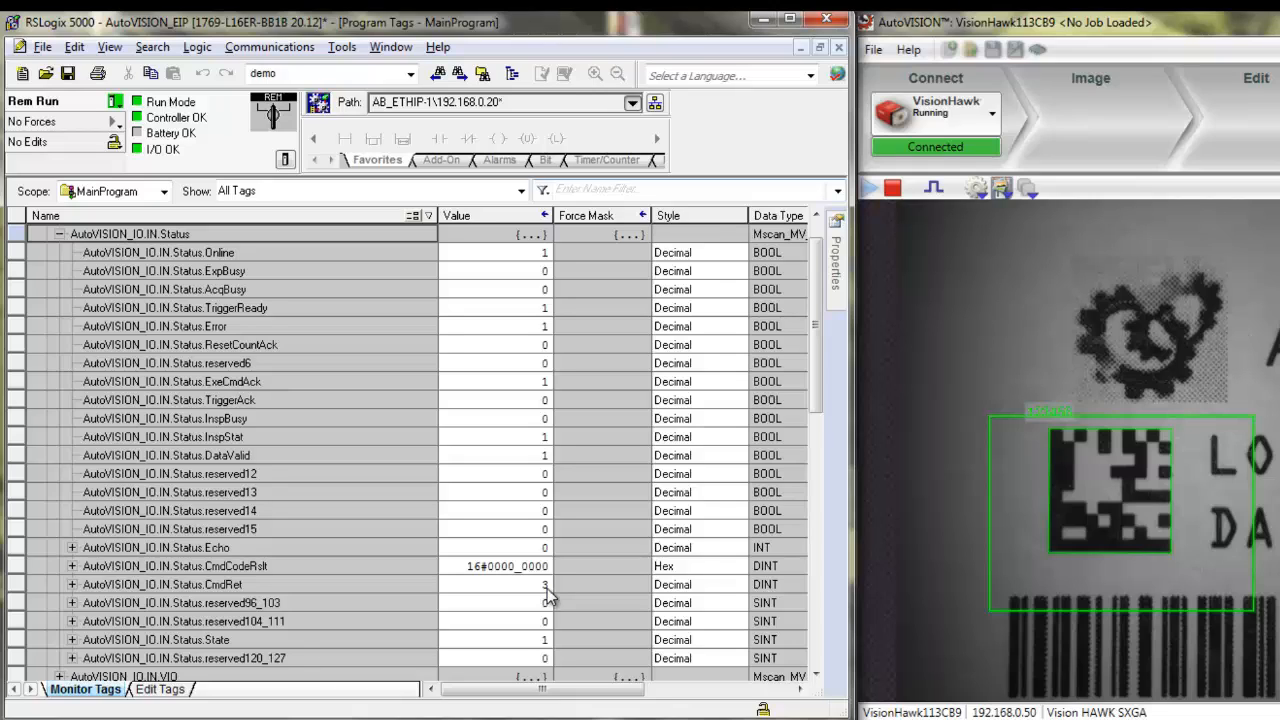
mouse_move(543, 590)
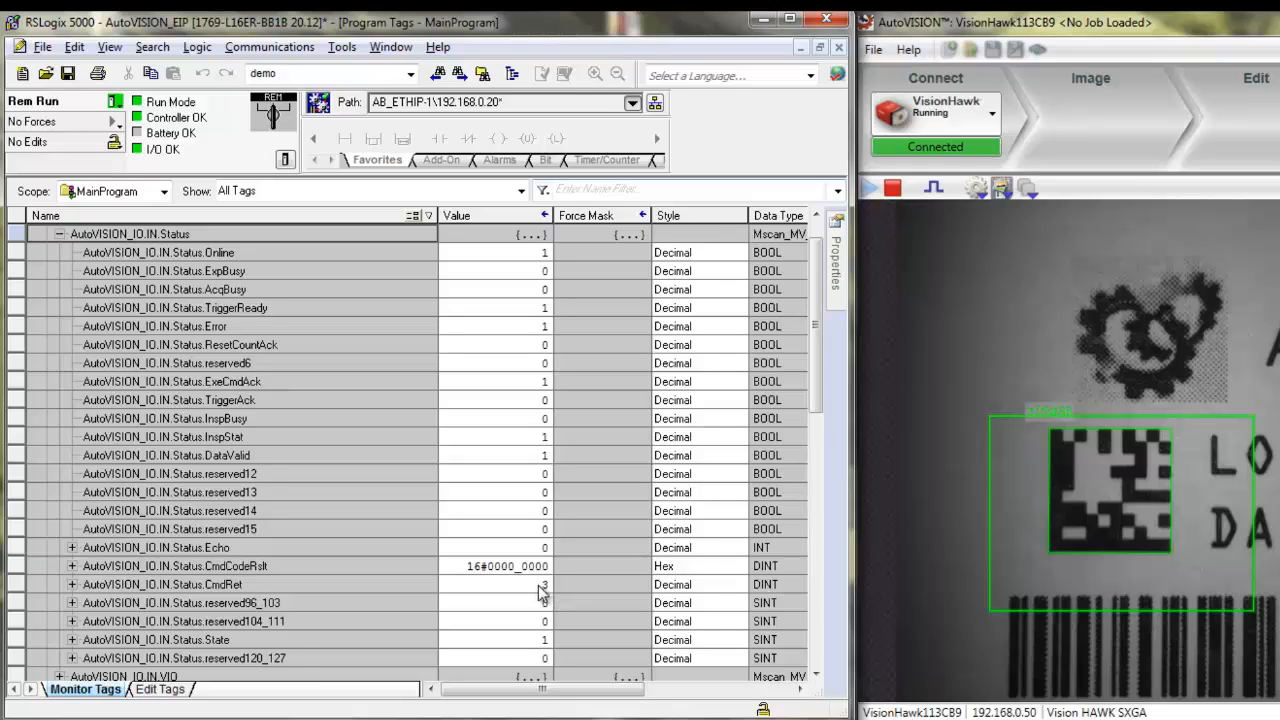